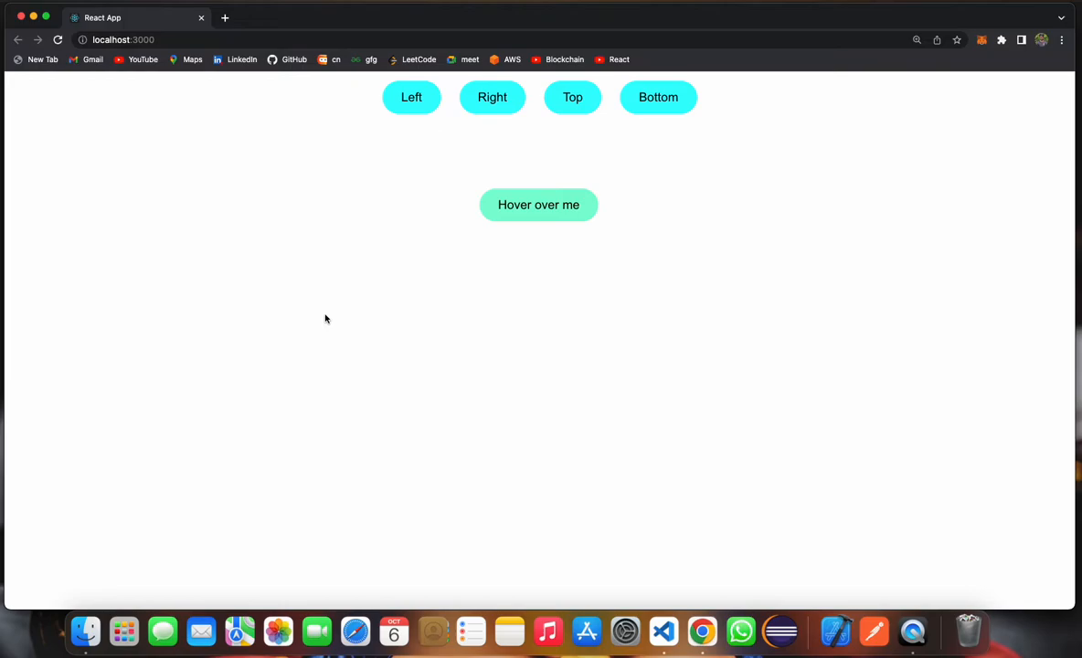
pyautogui.moveTo(523, 325)
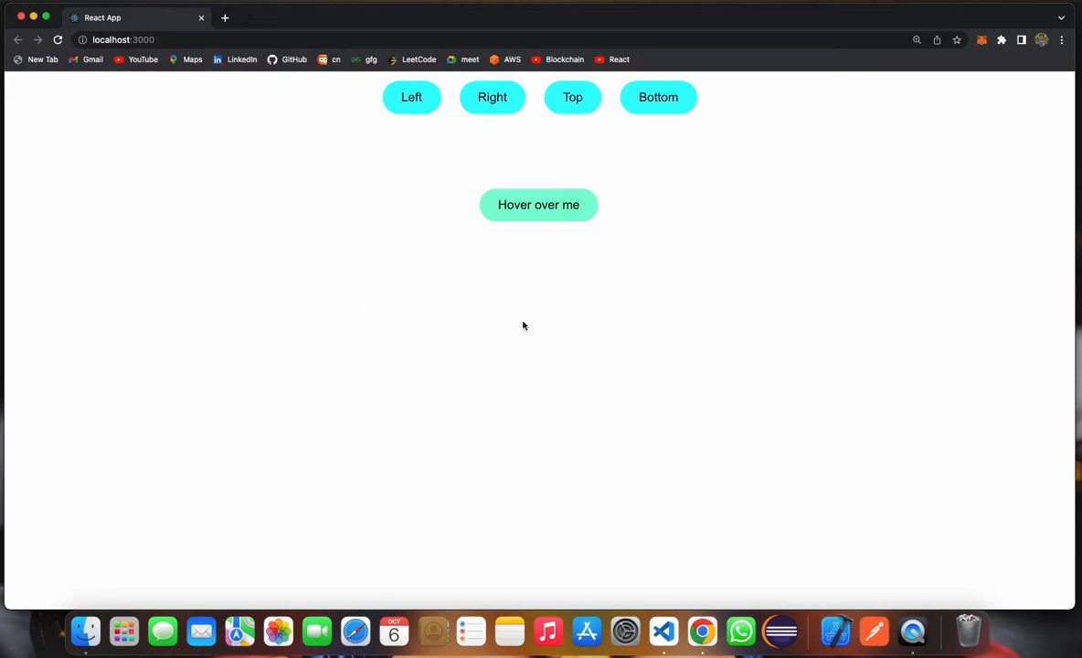
pyautogui.moveTo(538, 205)
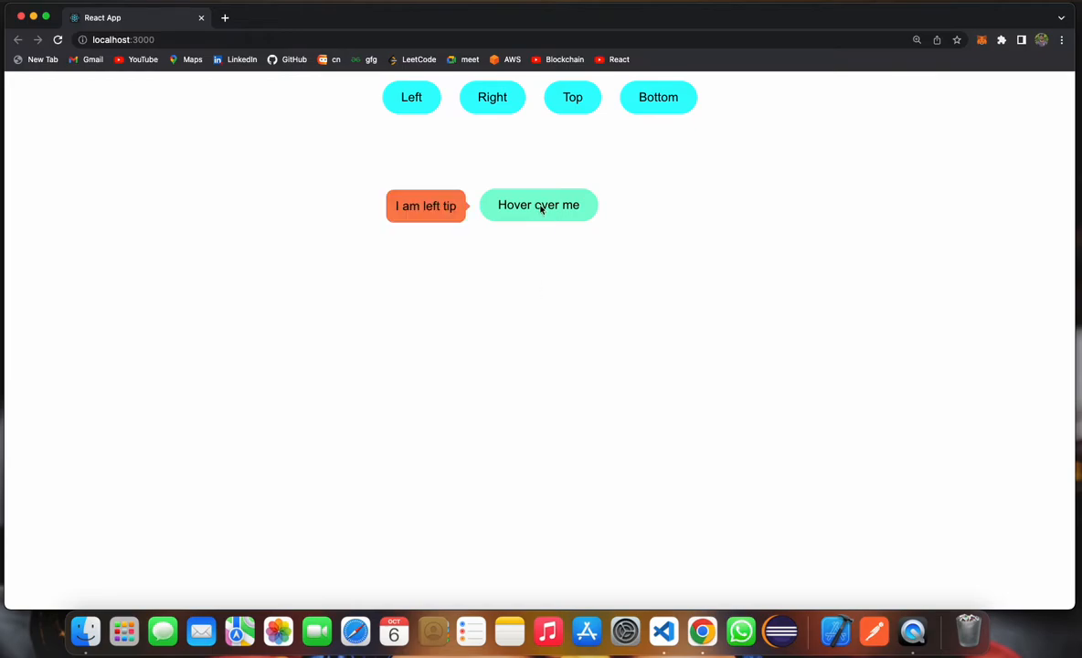
pyautogui.moveTo(391, 117)
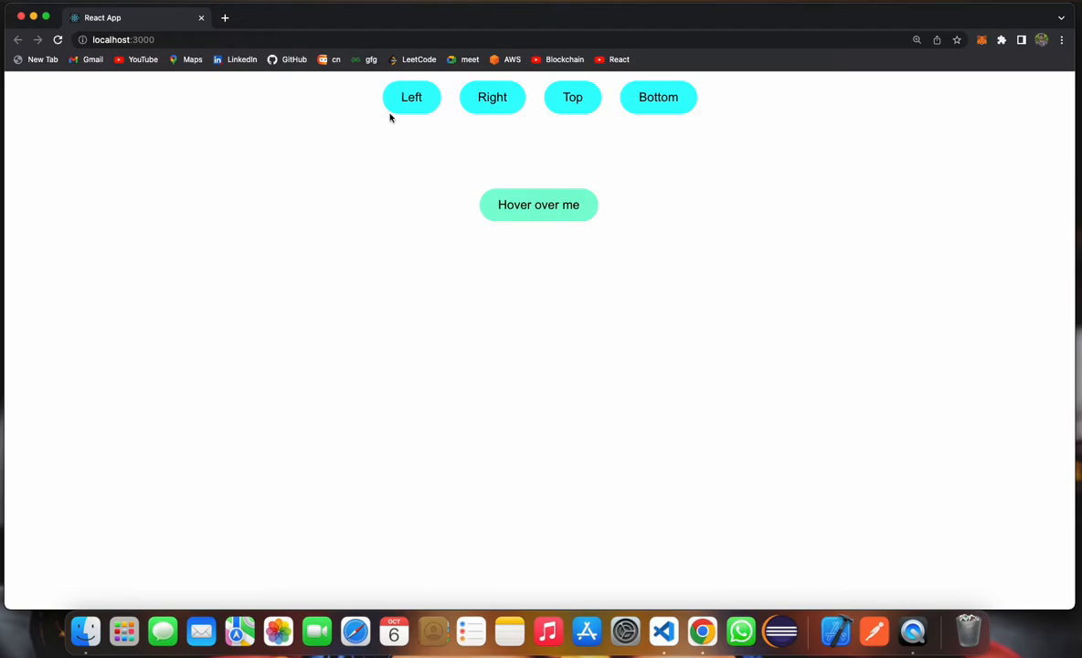
pyautogui.moveTo(537, 205)
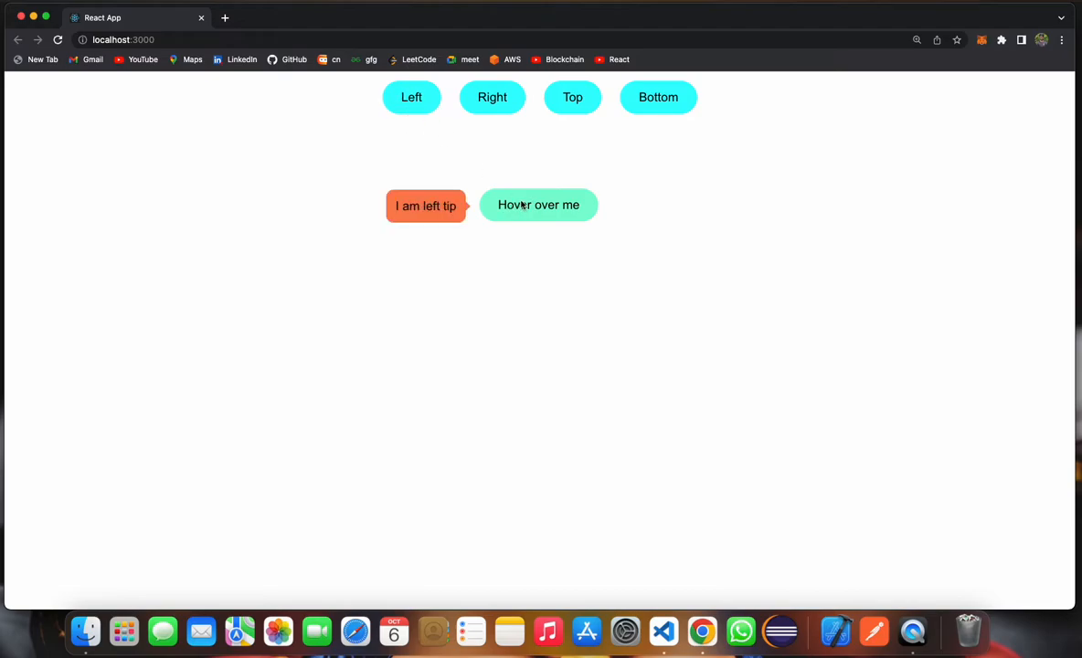
# - Switch the tooltip to the right side so hovering shows 'I am right tip'
pyautogui.click(491, 97)
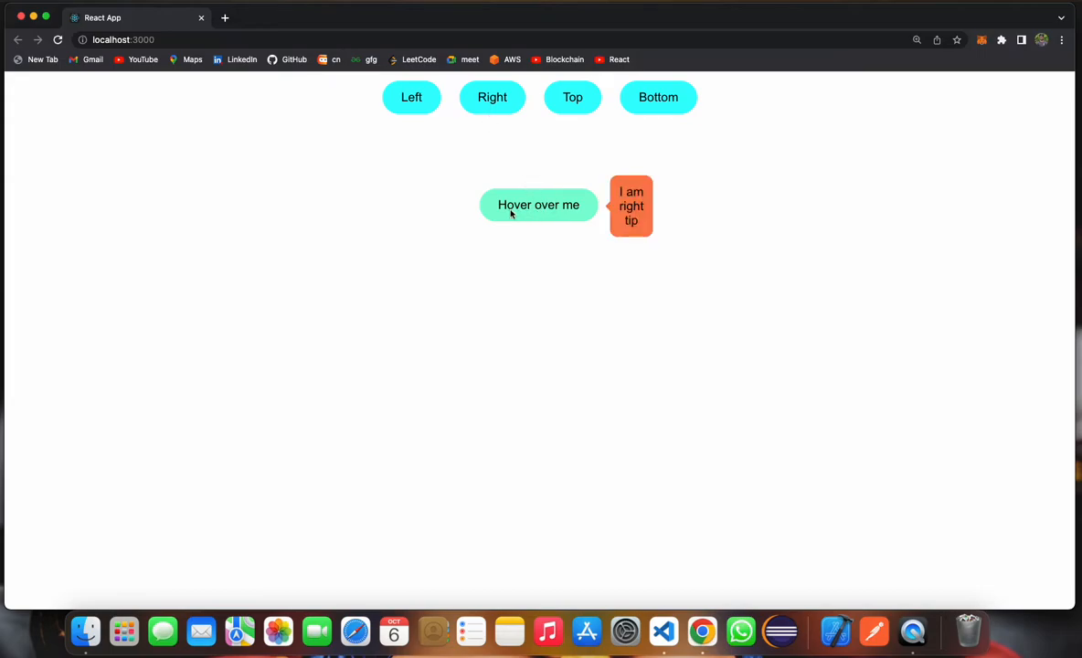
pyautogui.moveTo(572, 108)
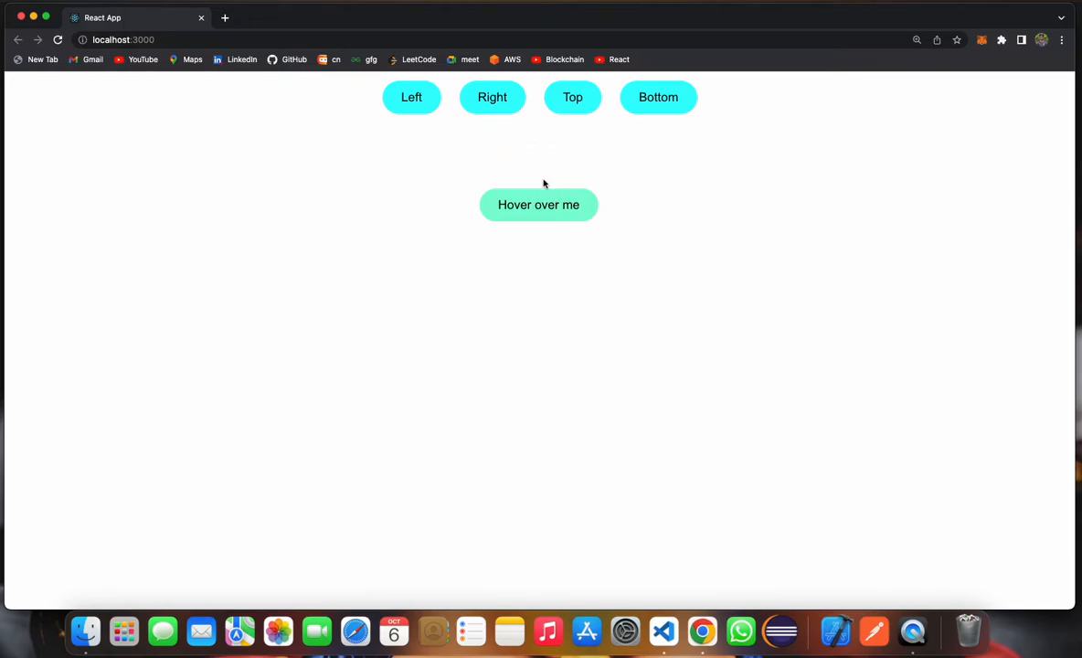
pyautogui.moveTo(537, 205)
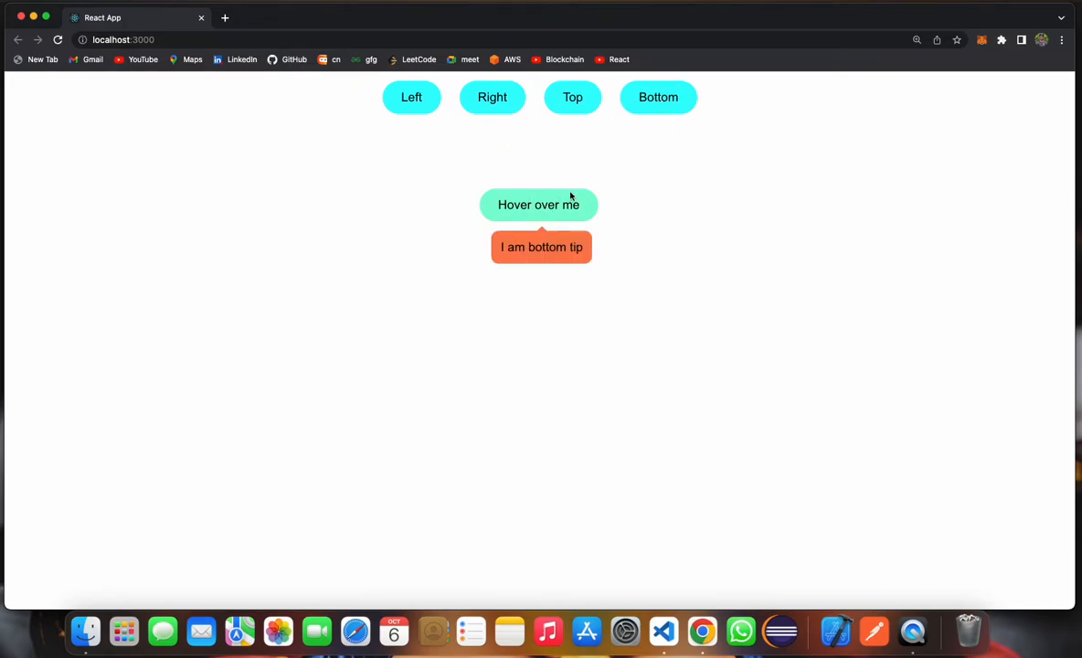
pyautogui.moveTo(552, 26)
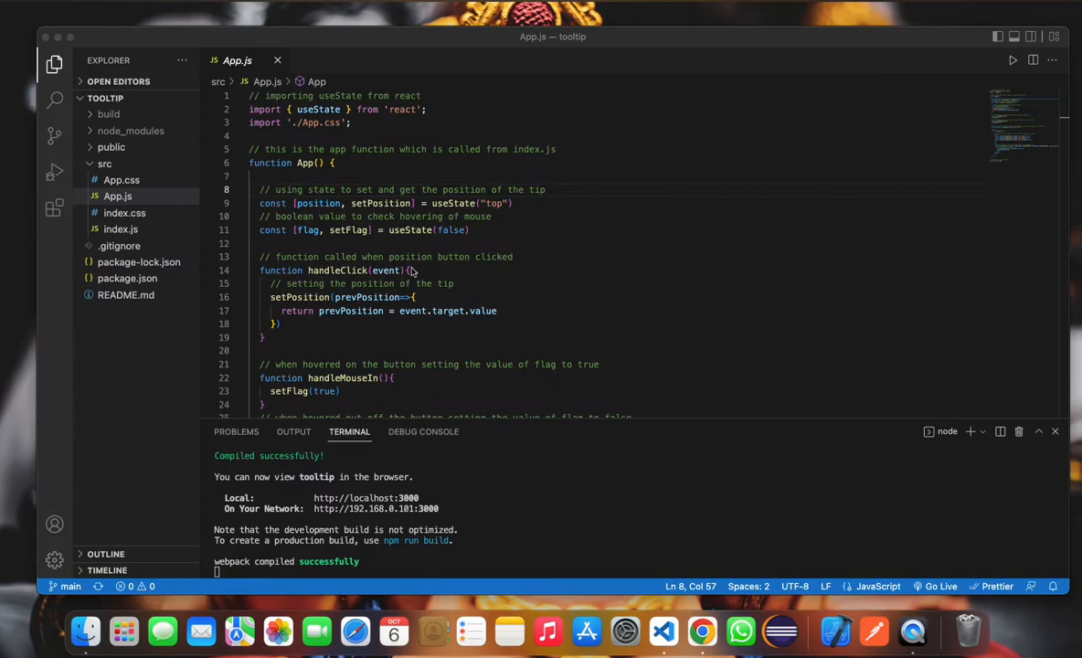
pyautogui.click(121, 229)
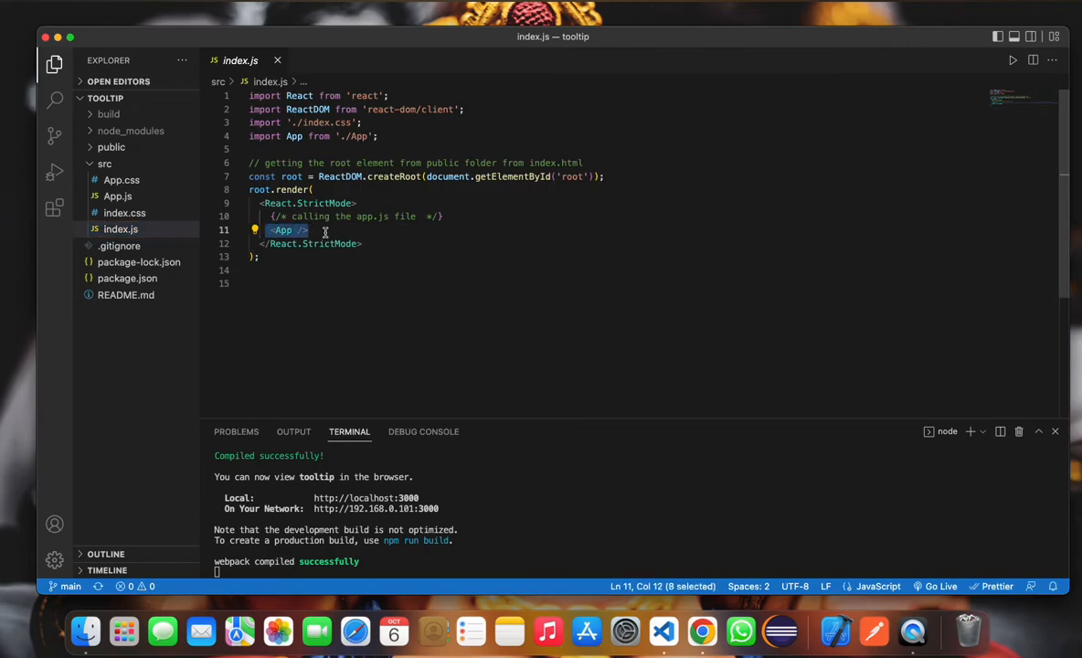
pyautogui.click(117, 196)
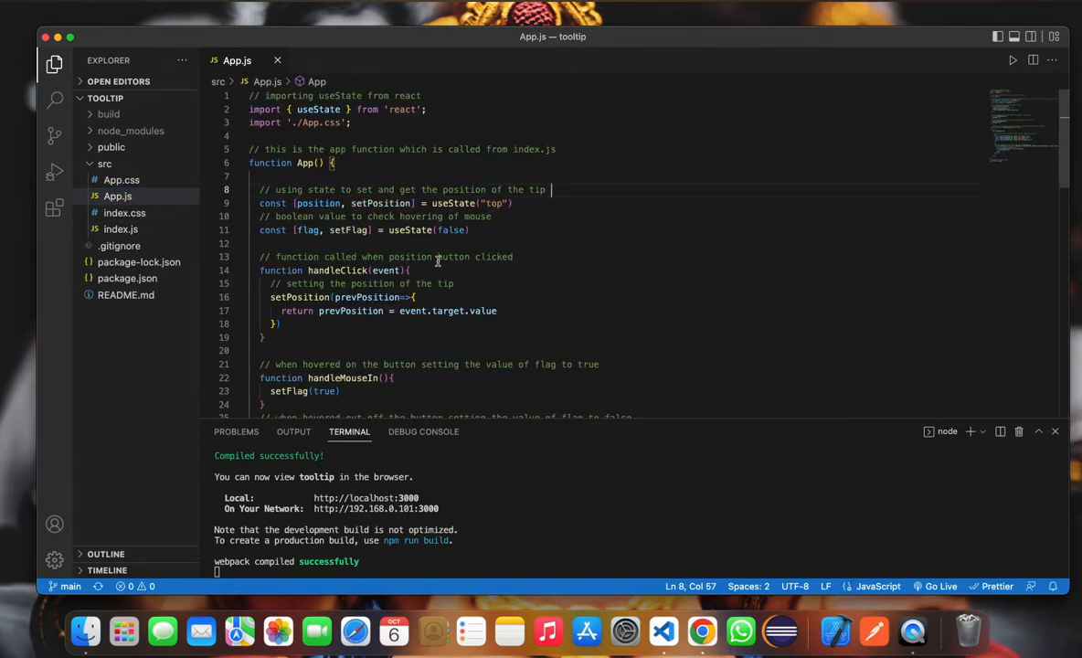
pyautogui.scroll(-3)
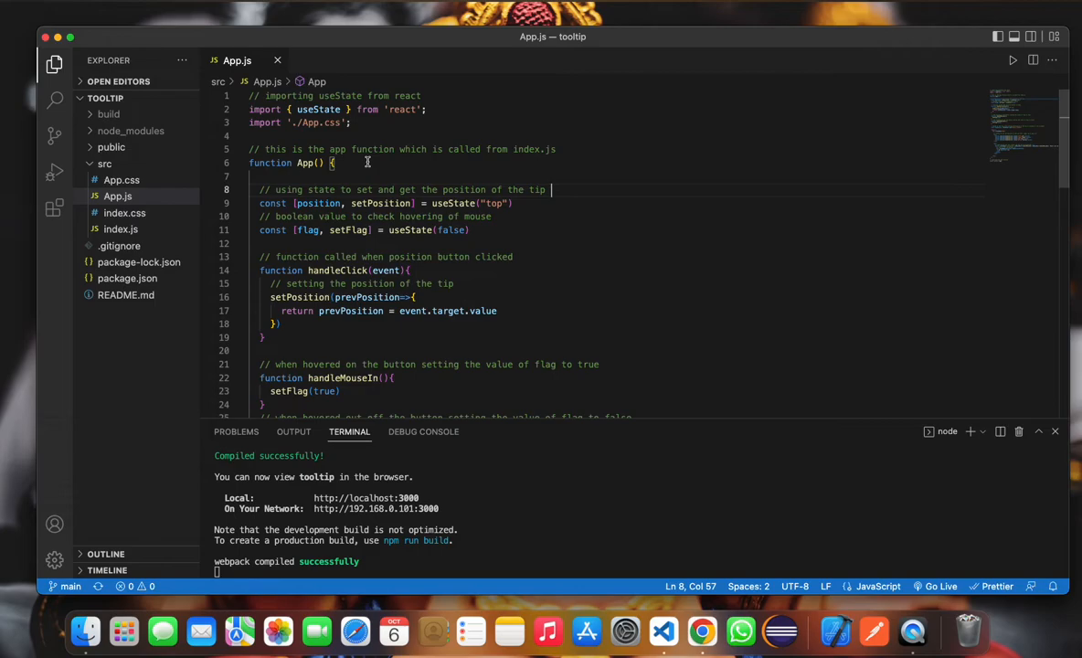
pyautogui.doubleClick(451, 231)
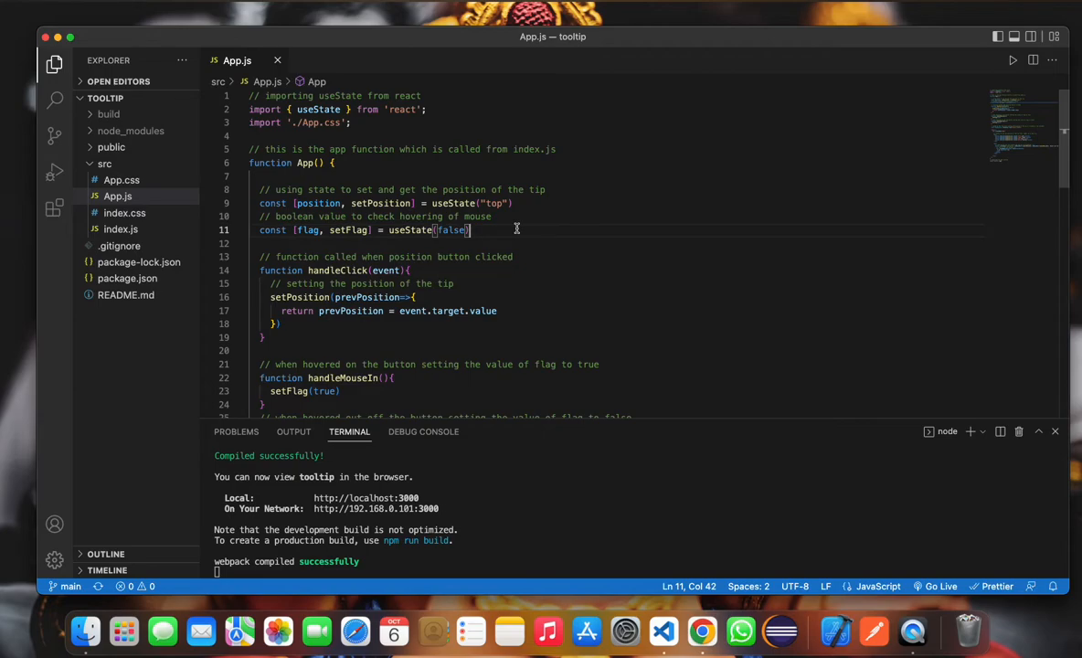
pyautogui.moveTo(493, 230)
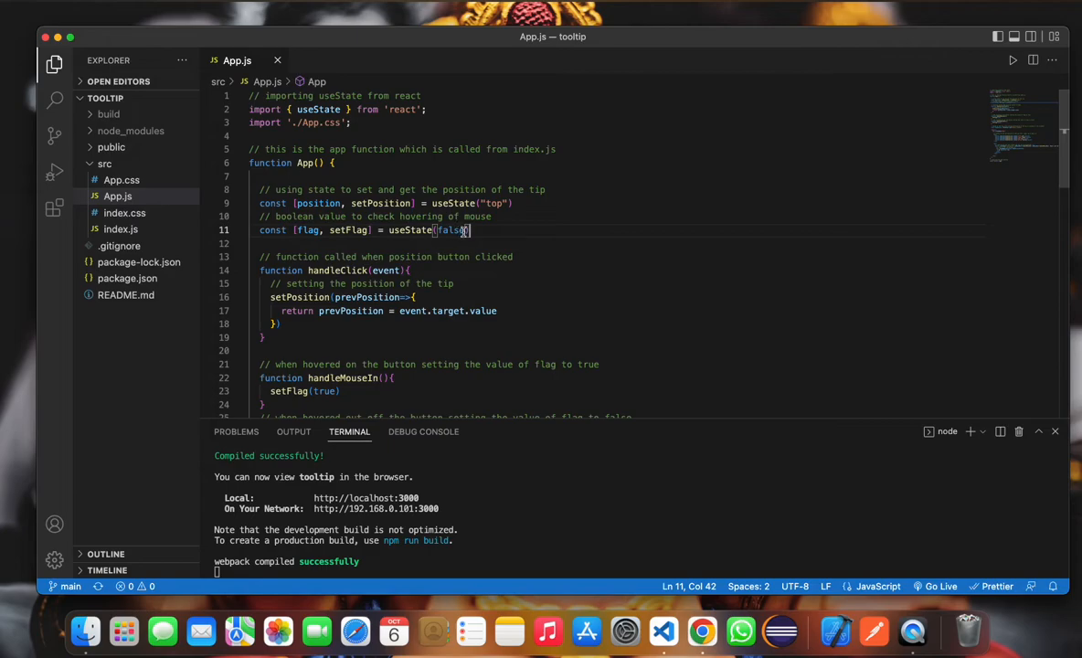
pyautogui.doubleClick(452, 231)
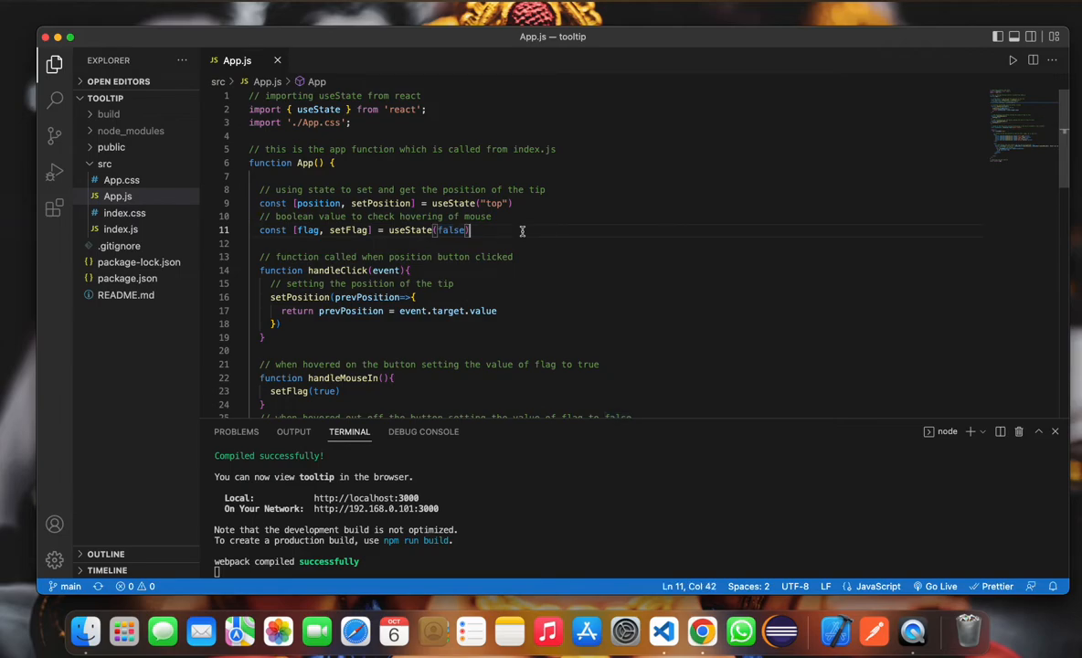
pyautogui.scroll(-3)
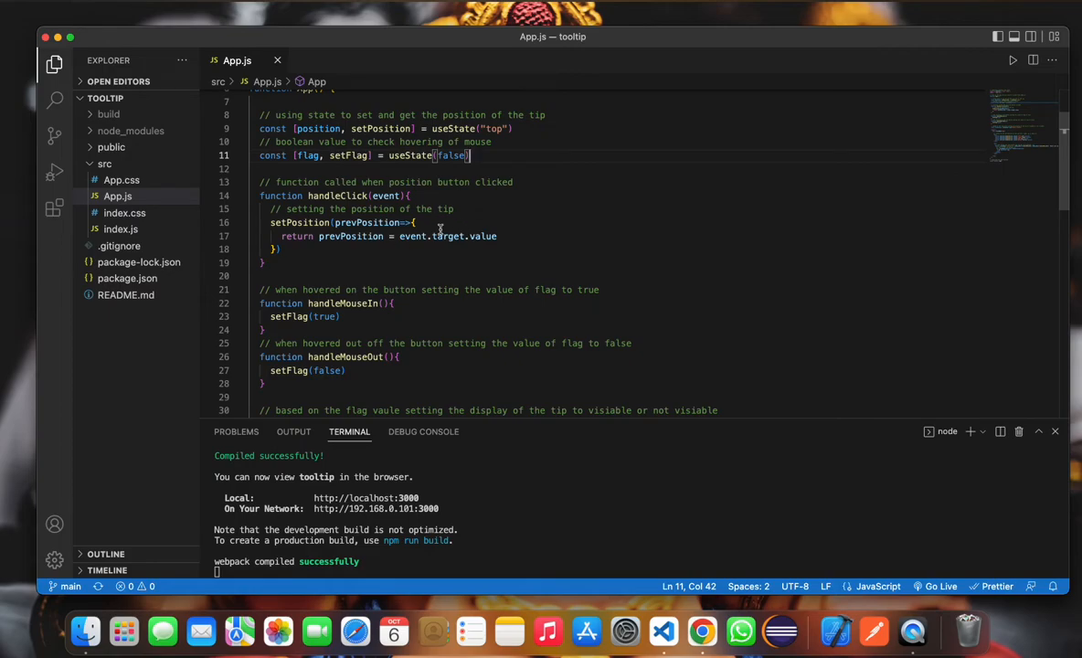
pyautogui.scroll(-3)
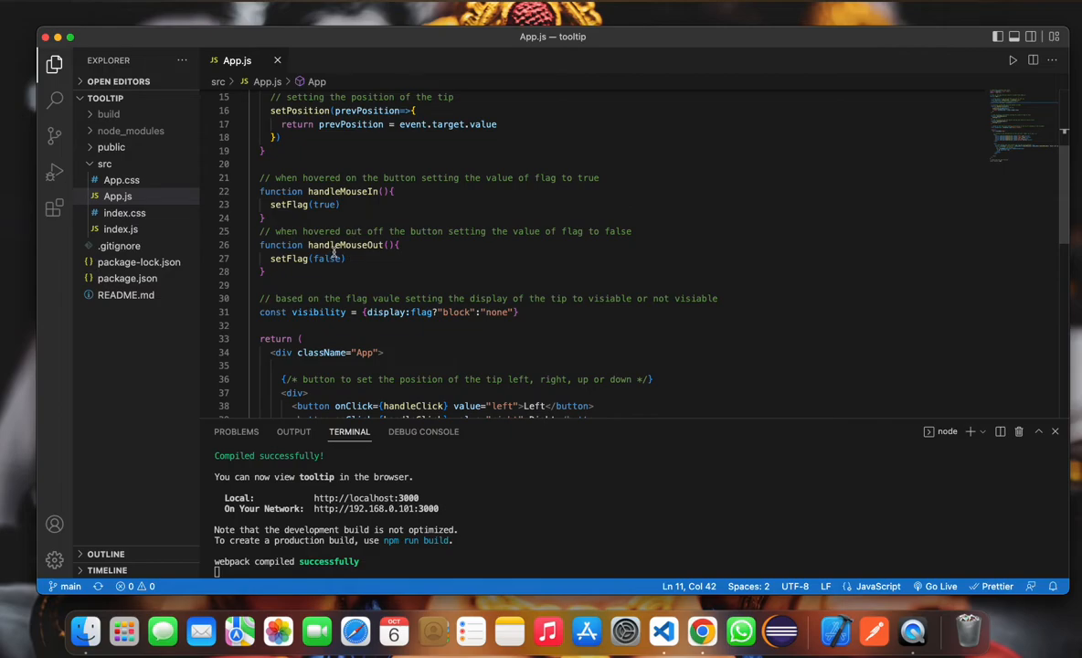
pyautogui.moveTo(374, 254)
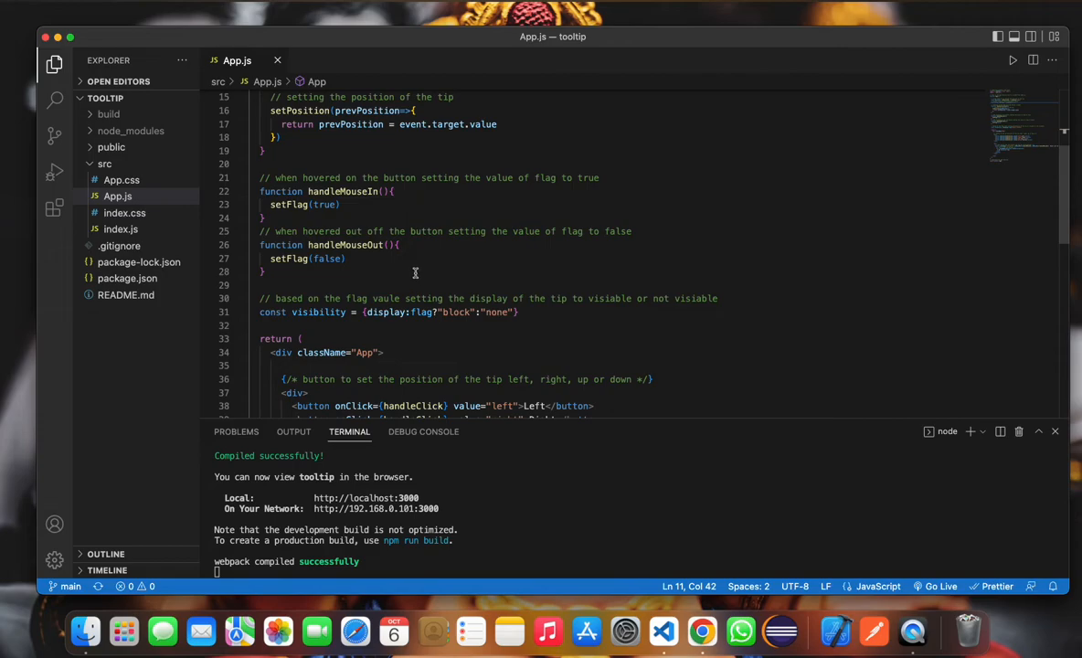
pyautogui.scroll(-3)
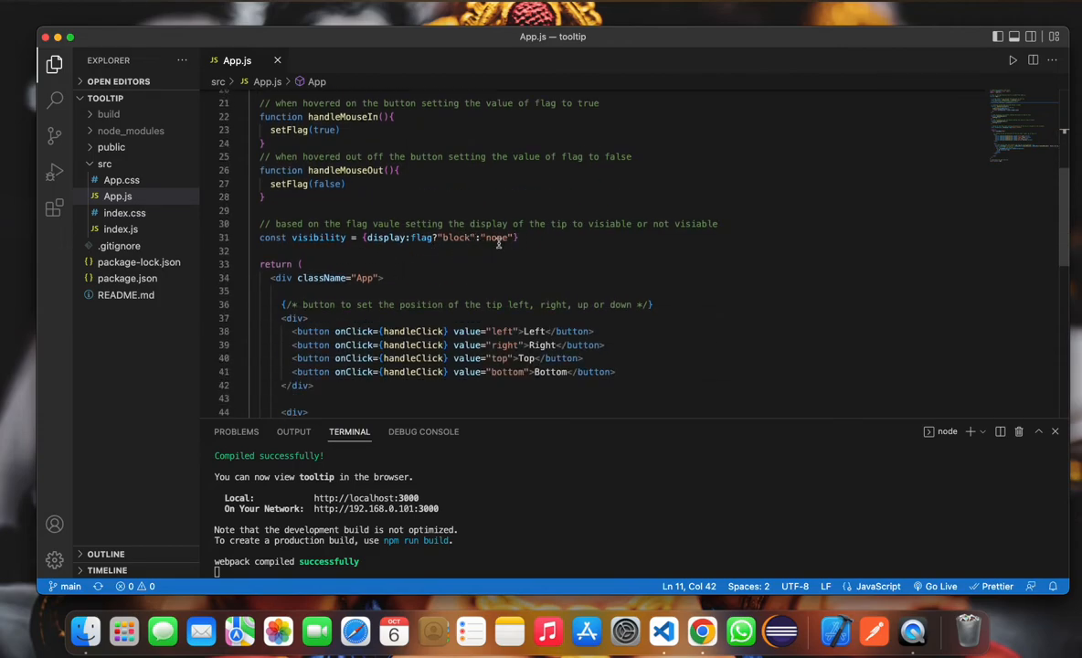
pyautogui.doubleClick(424, 237)
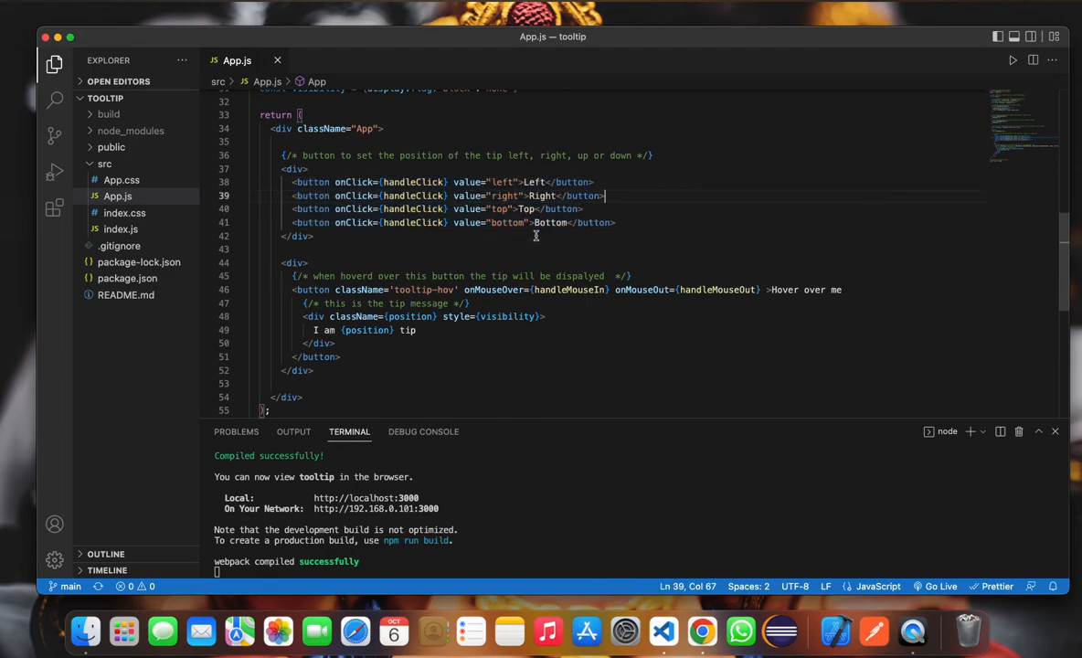
pyautogui.scroll(-3)
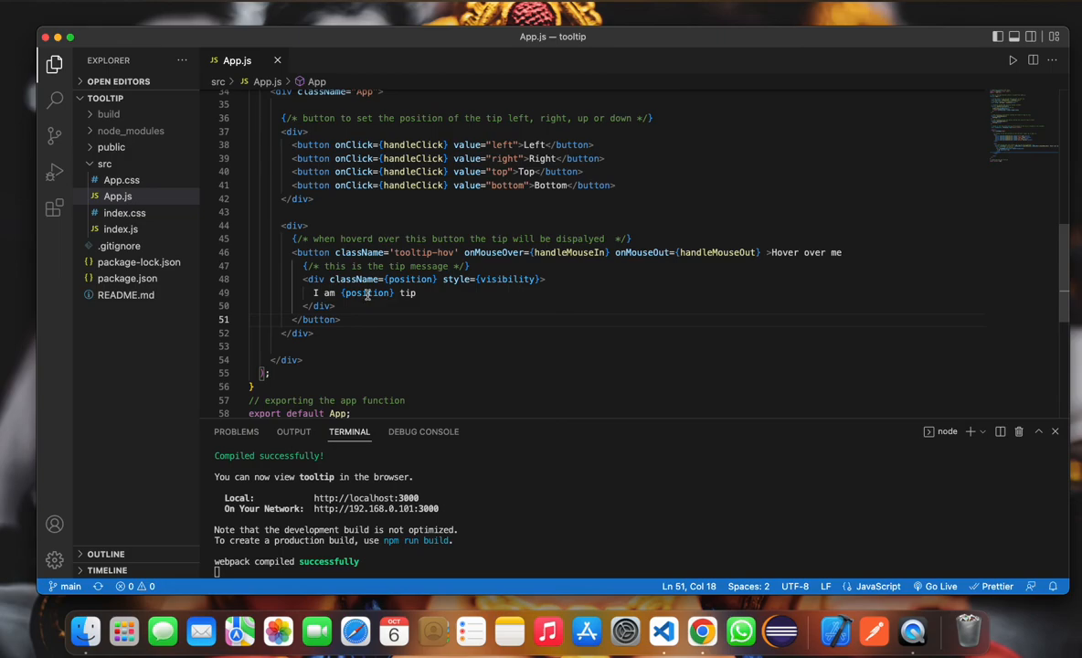
pyautogui.scroll(-3)
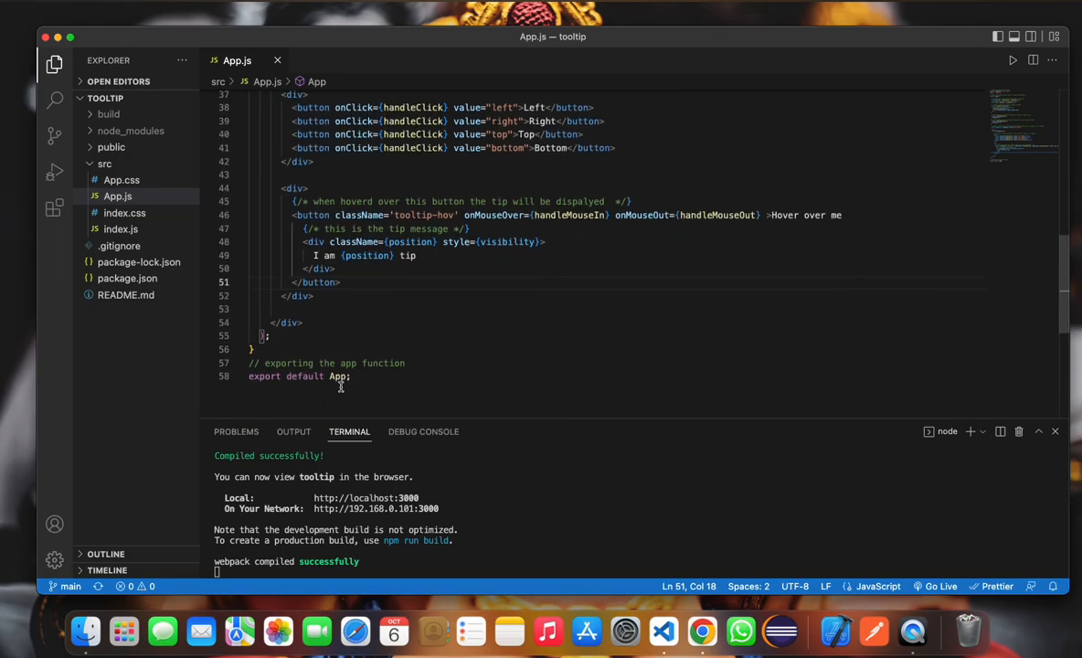
pyautogui.moveTo(385, 364)
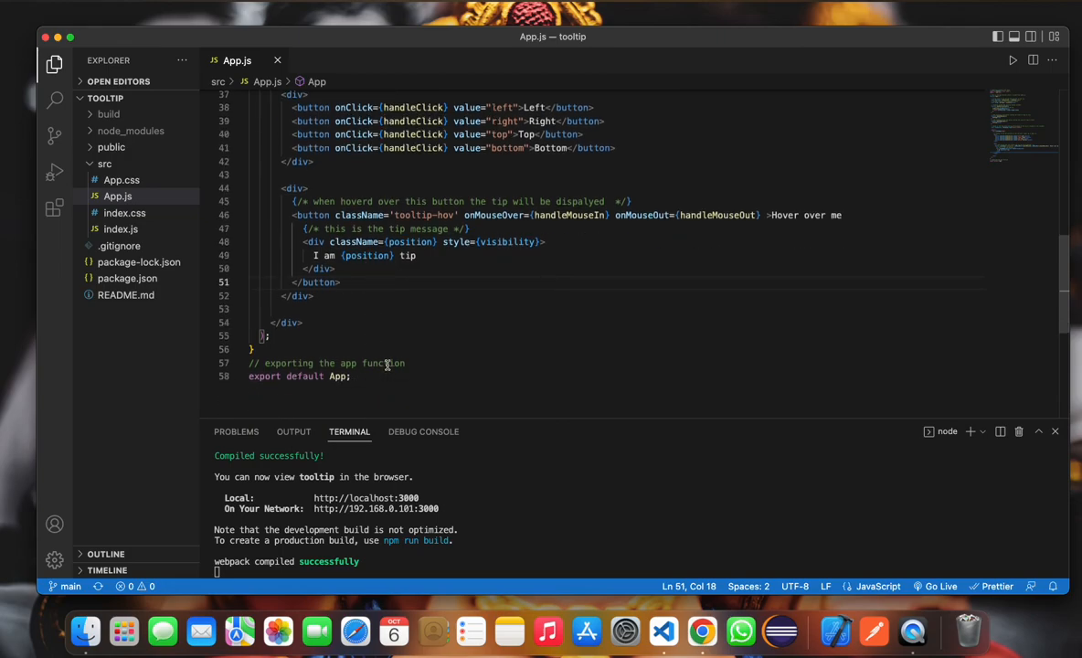